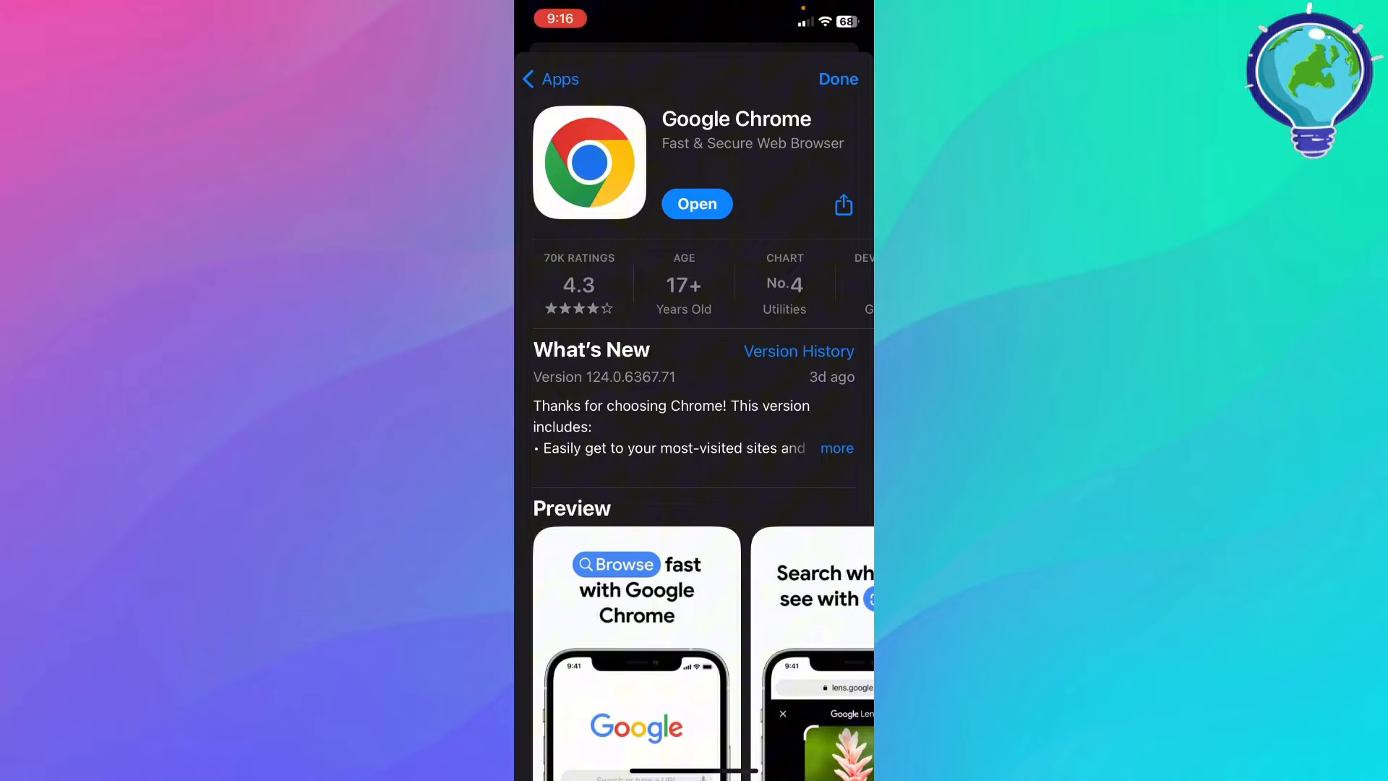
# Leave the Google Chrome listing in the App Store and return to the home screen
pyautogui.click(697, 203)
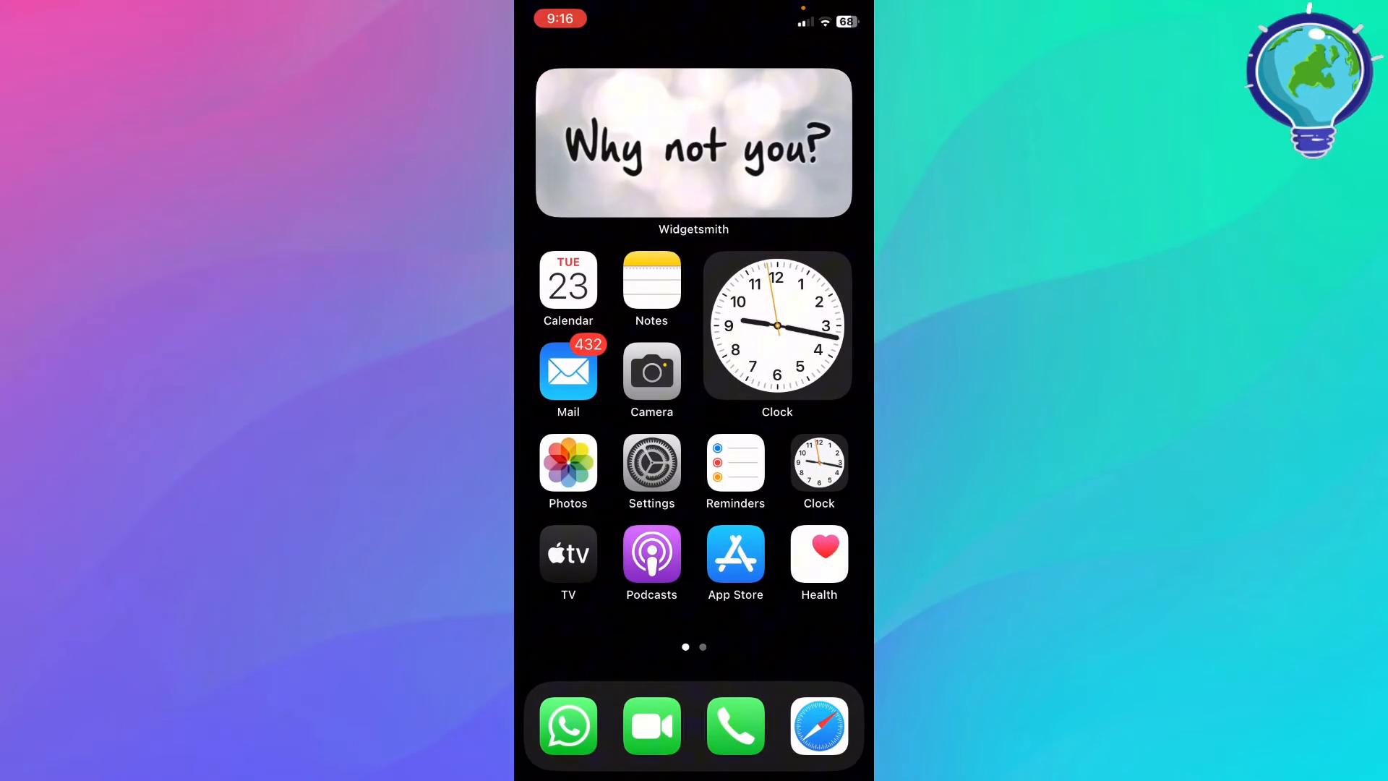
# Choose Light under Appearance in Display & Brightness, then dismiss Chrome's What's New to reach its new tab page
pyautogui.click(651, 463)
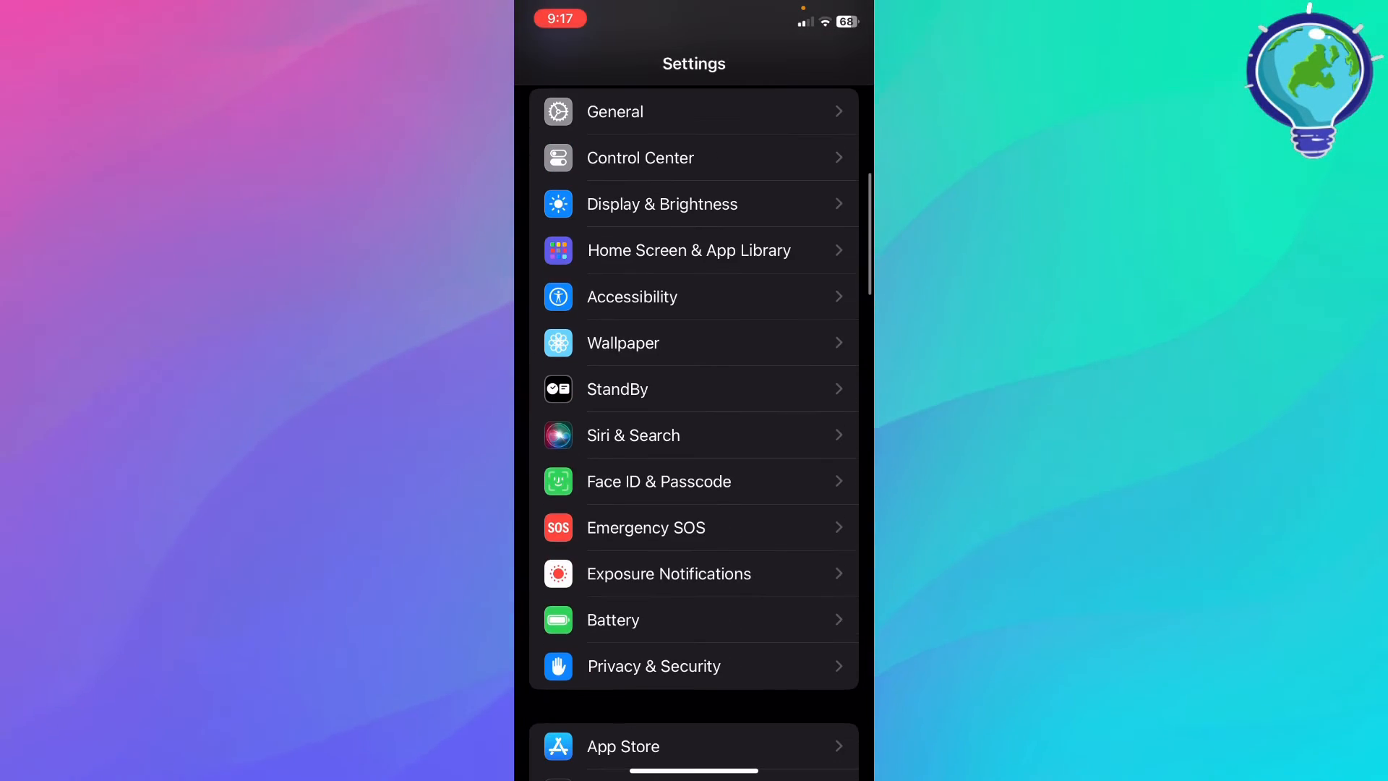
pyautogui.click(662, 204)
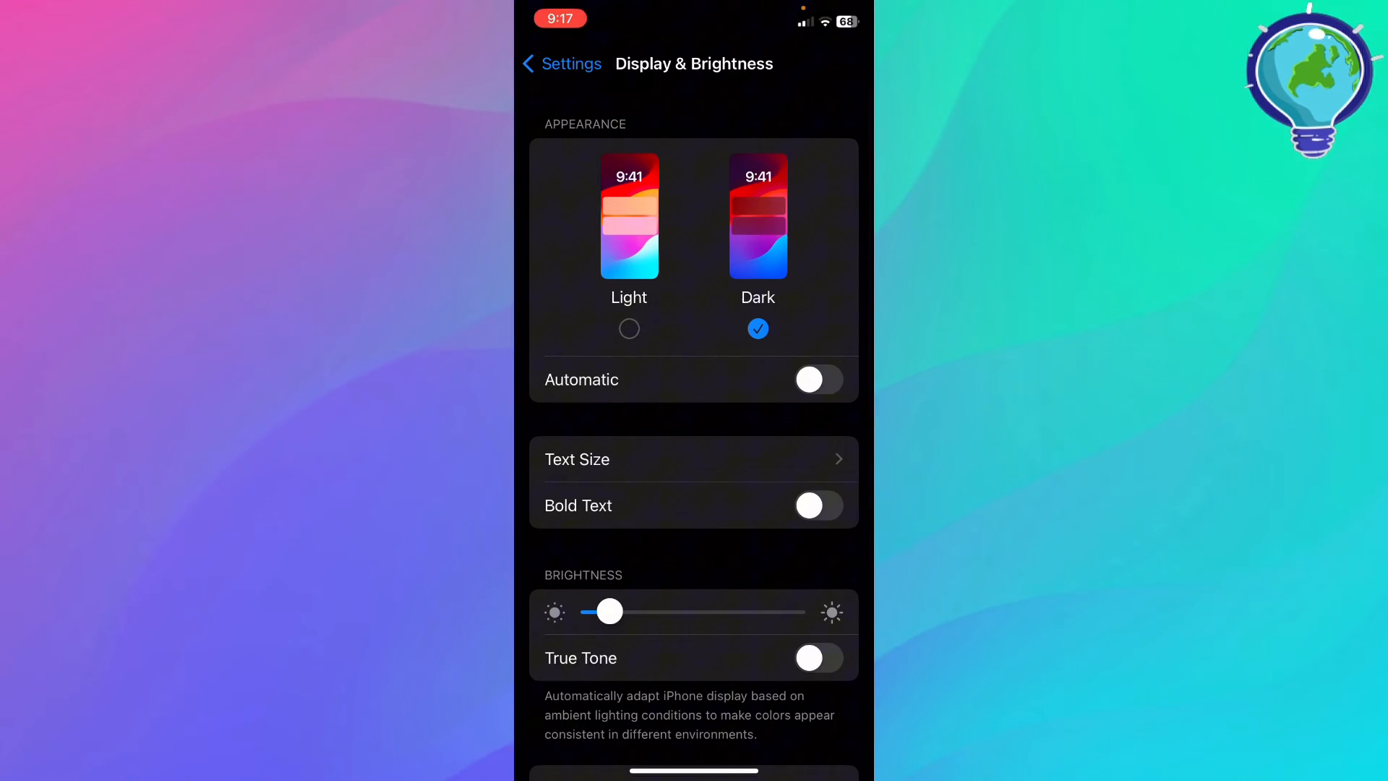
pyautogui.click(628, 218)
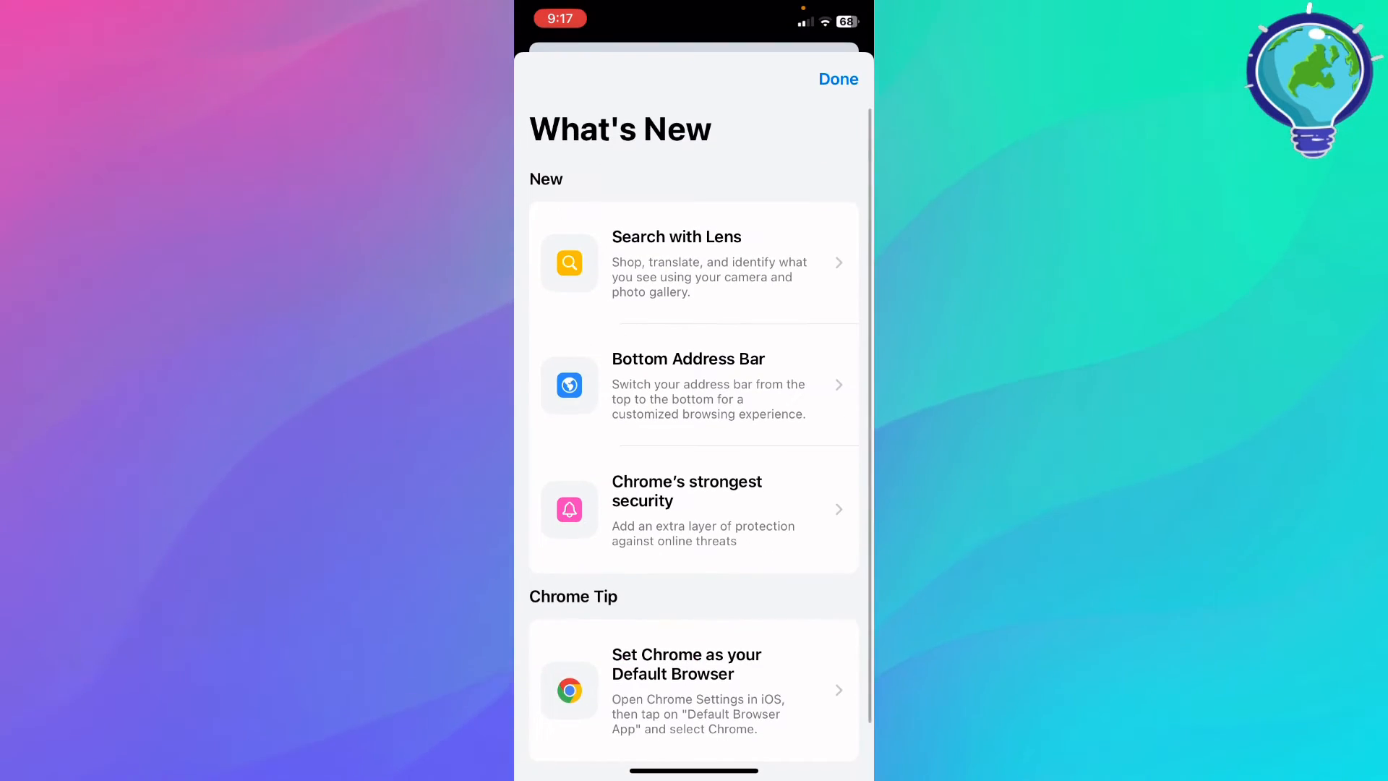
pyautogui.click(836, 78)
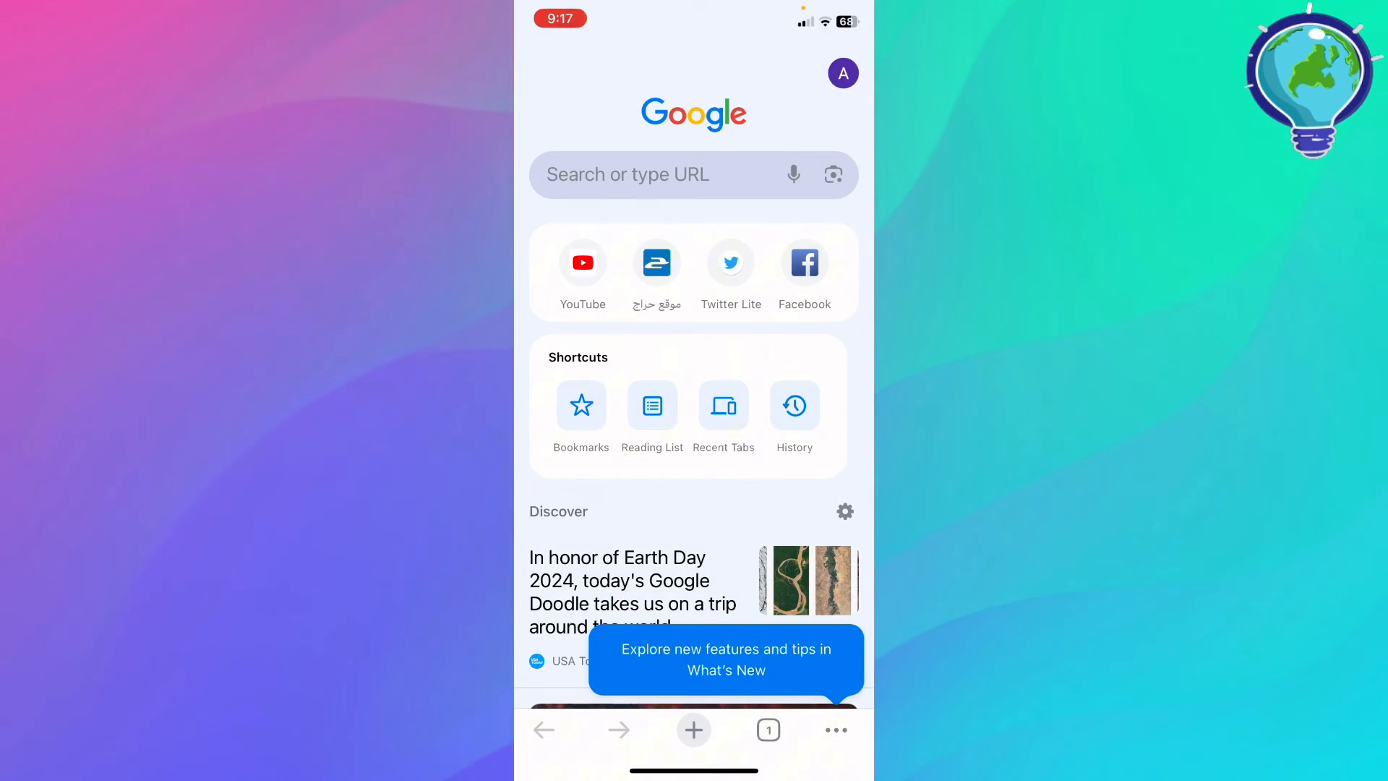